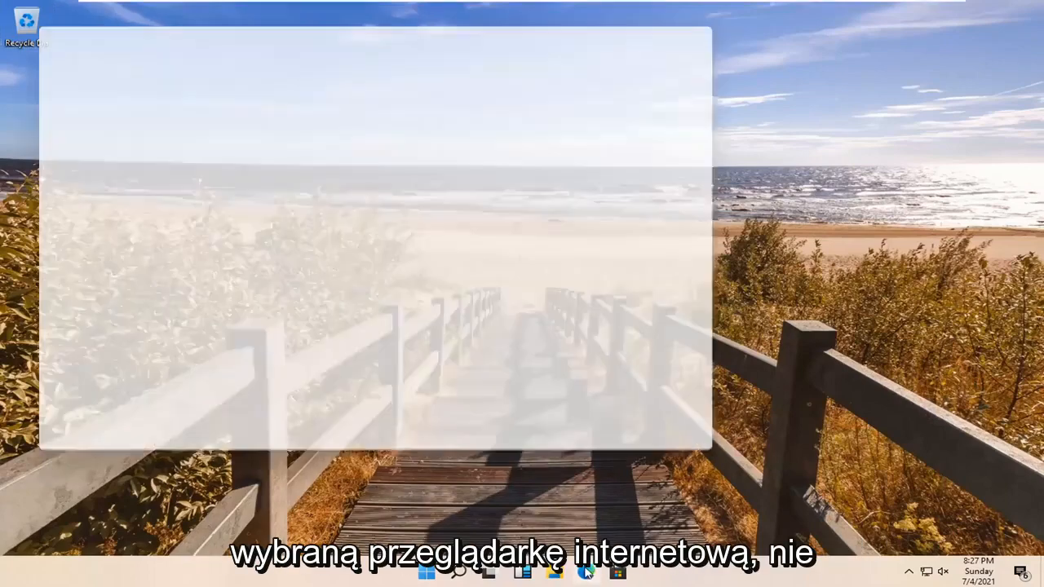
- Search Google in Edge for 'intel graphic' drivers
{"action": "left_click", "coordinate": [586, 571]}
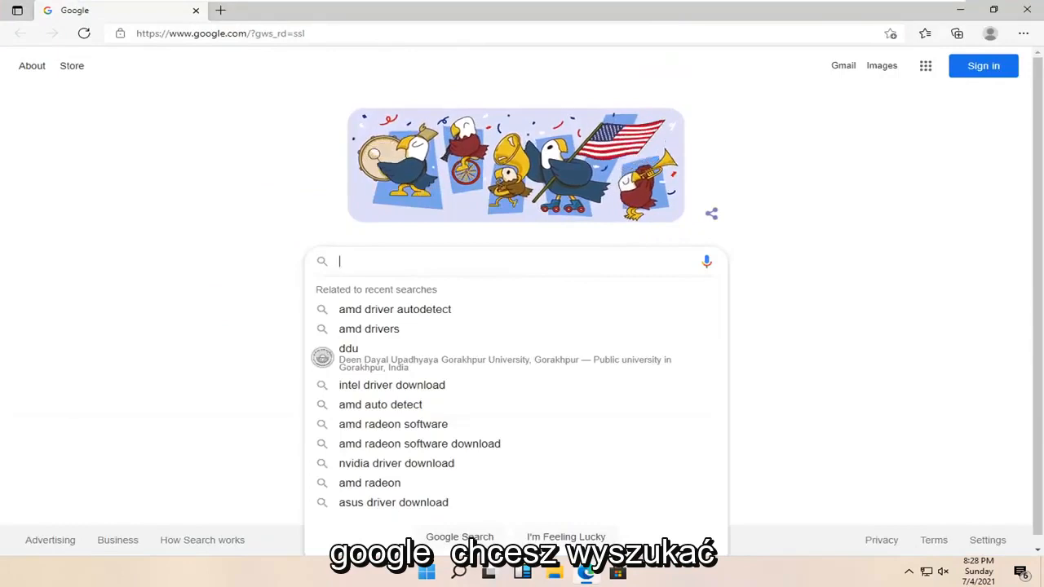
{"action": "type", "text": "intel graphics card driver"}
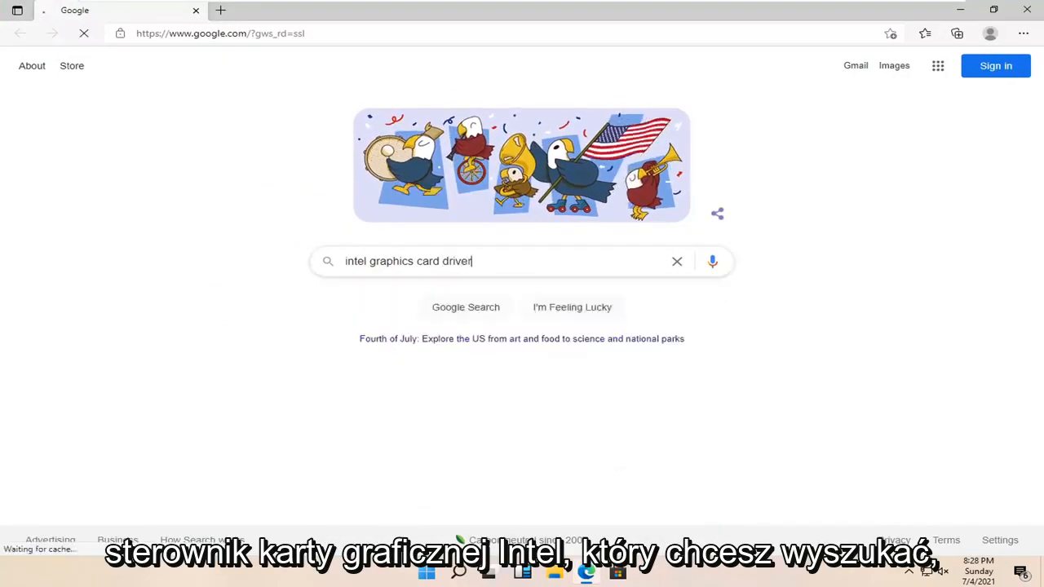
{"action": "left_click", "coordinate": [465, 306]}
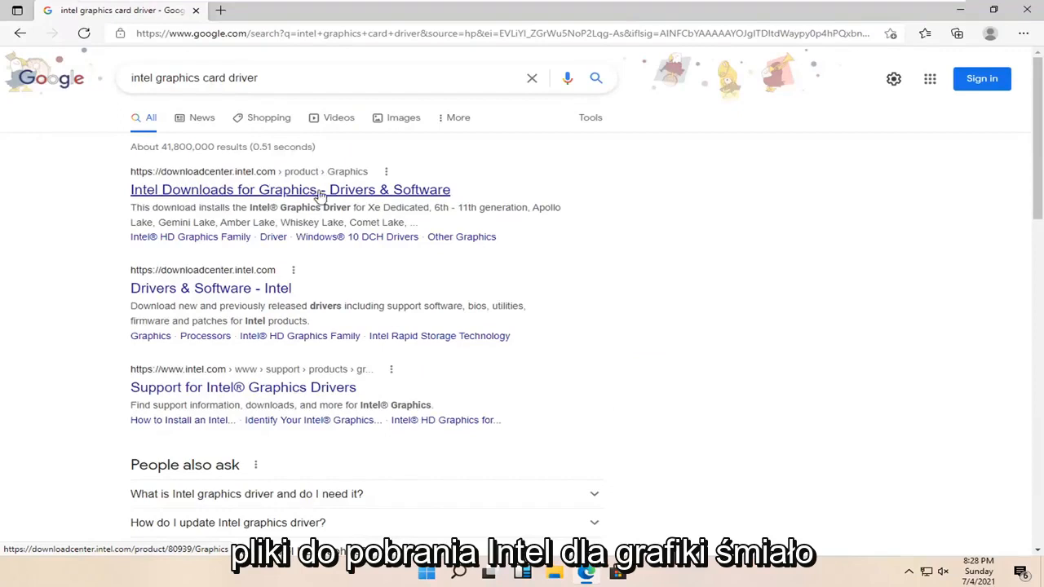
- Open Intel Downloads for Graphics, then the Driver & Support Assistant 'Get started' page
{"action": "left_click", "coordinate": [290, 189]}
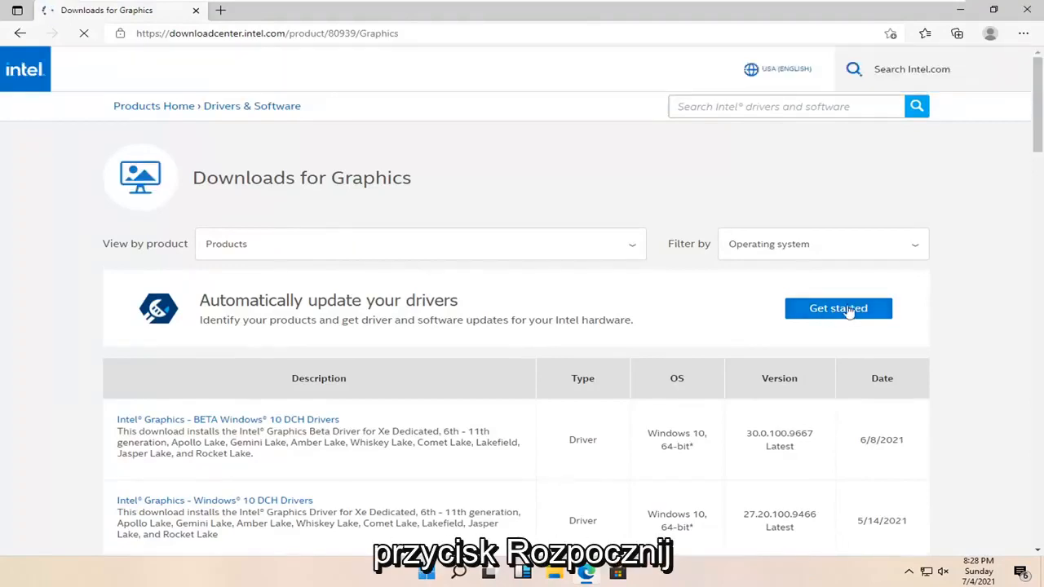
{"action": "left_click", "coordinate": [837, 308]}
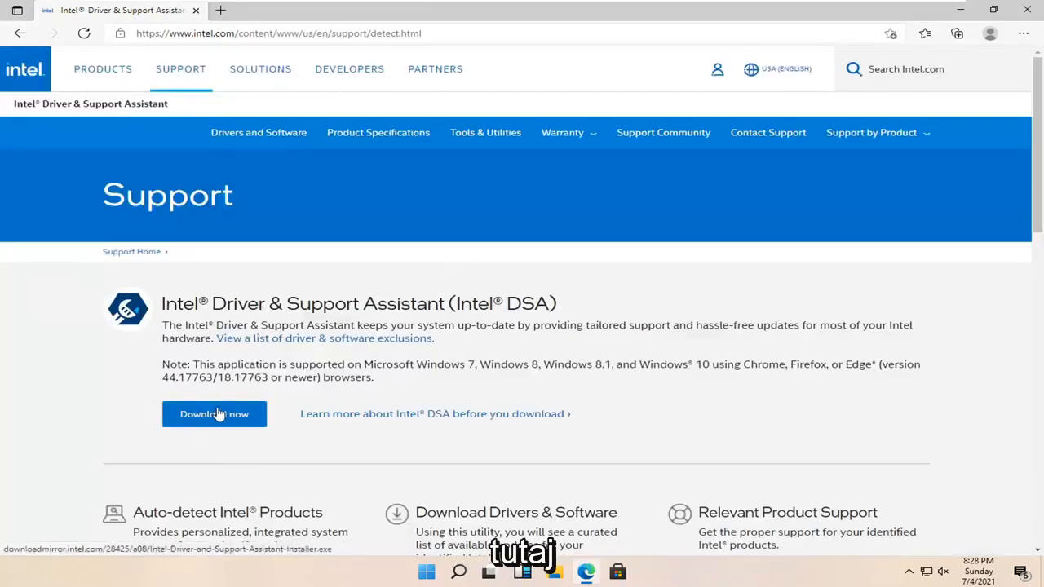
- Download the Intel Driver & Support Assistant installer with 'Download now'
{"action": "left_click", "coordinate": [213, 414]}
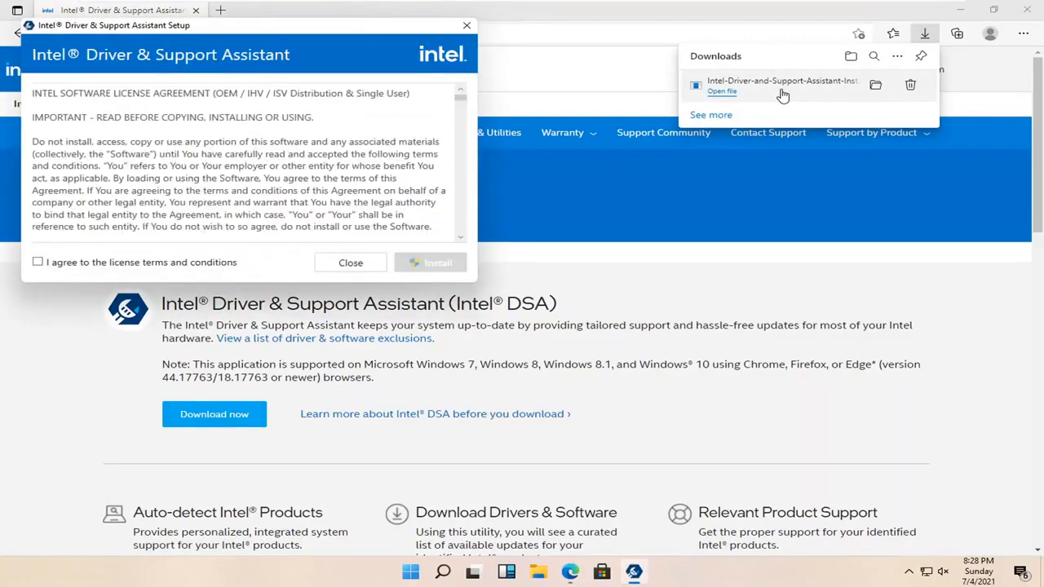
- Accept the license terms and start the Intel assistant installation
{"action": "left_click", "coordinate": [37, 262]}
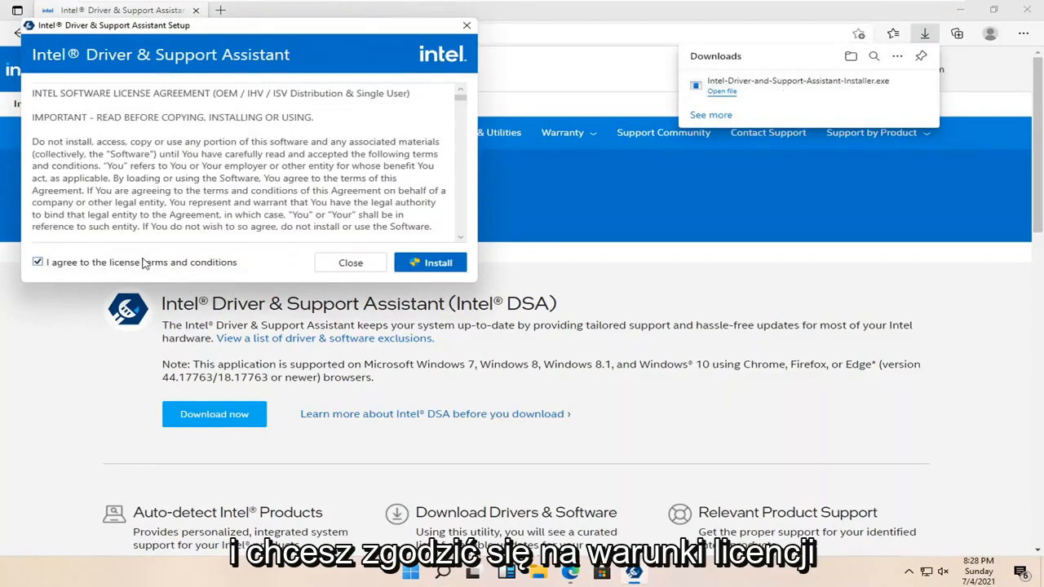
{"action": "left_click", "coordinate": [430, 262]}
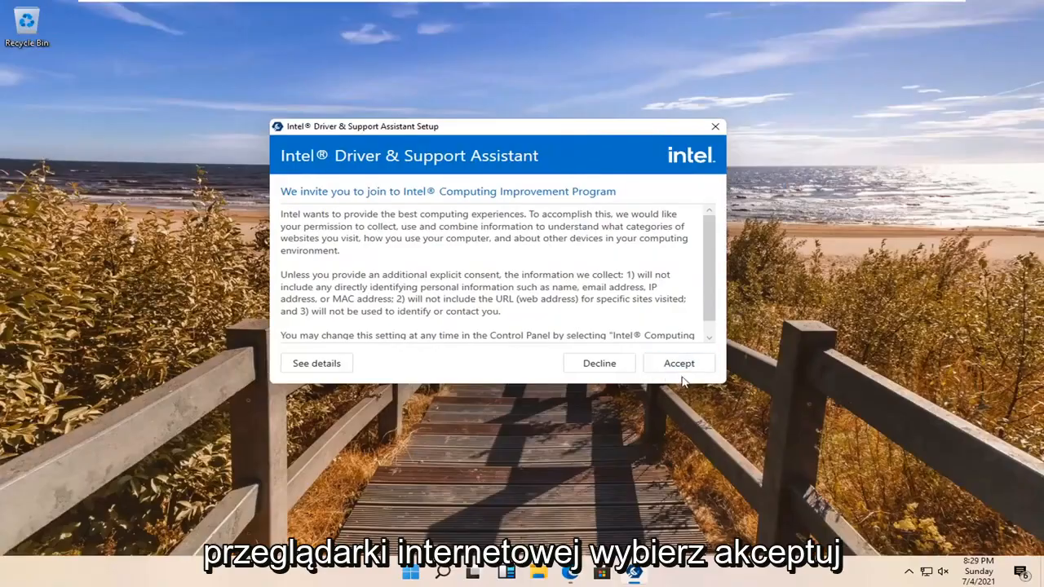
- Accept the Computing Improvement Program and approve the User Account Control prompt
{"action": "left_click", "coordinate": [678, 363]}
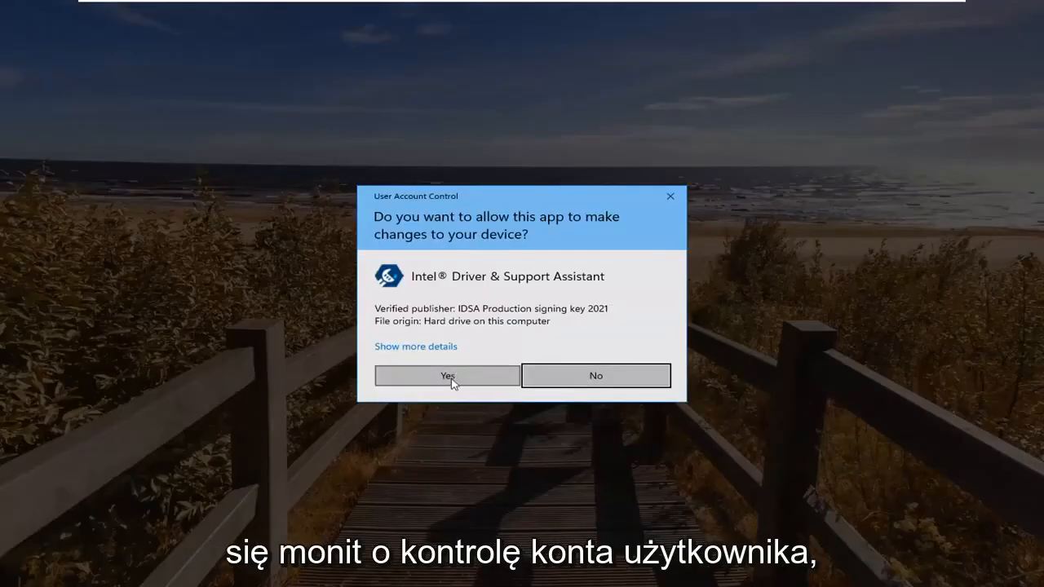
{"action": "left_click", "coordinate": [447, 375]}
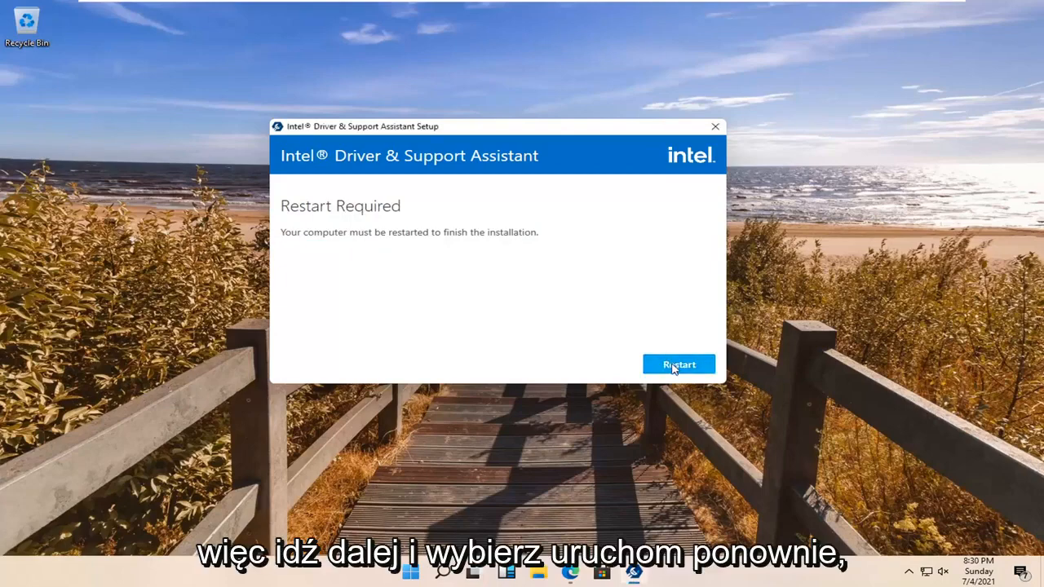
- Restart Windows, dismiss the sign-out notice, and close the setup window
{"action": "left_click", "coordinate": [678, 364]}
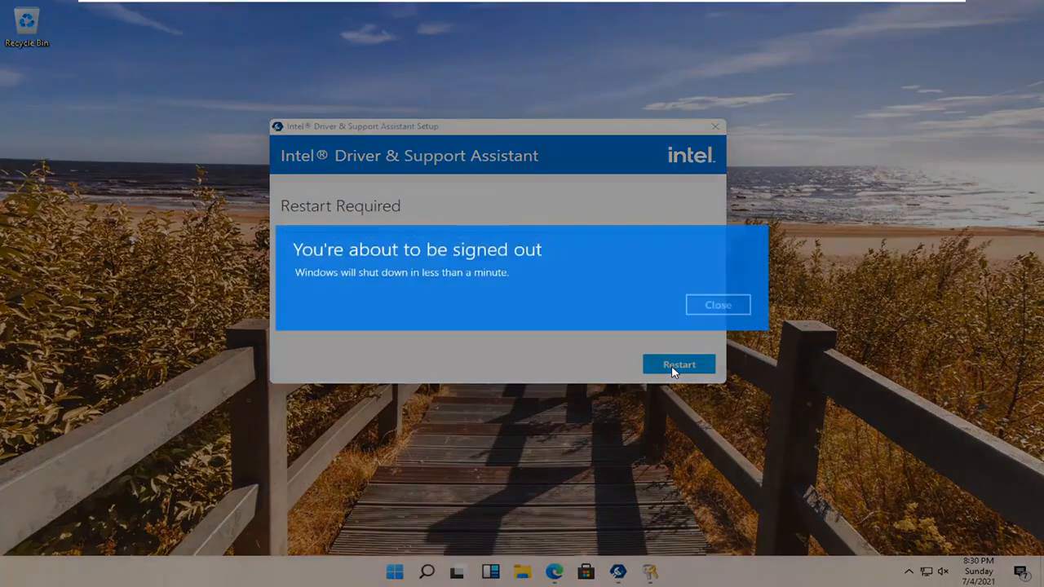
{"action": "left_click", "coordinate": [679, 363]}
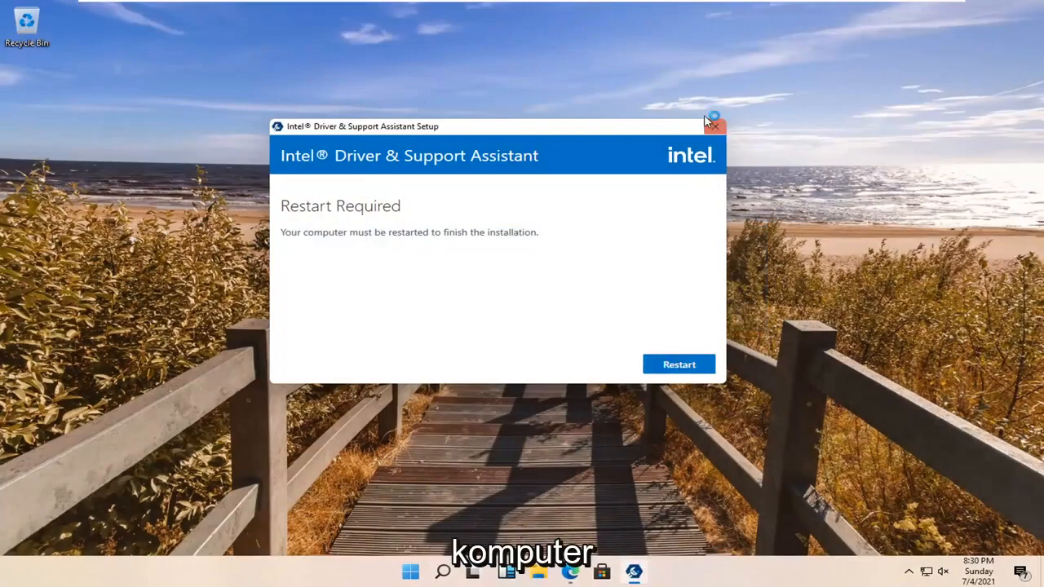
{"action": "left_click", "coordinate": [678, 363]}
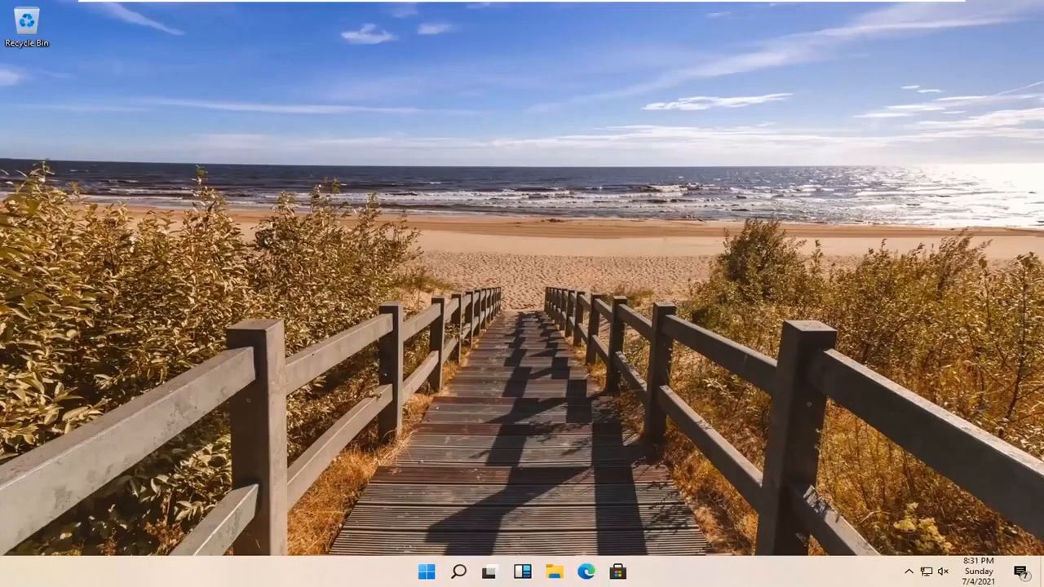
{"action": "mouse_move", "coordinate": [1010, 338]}
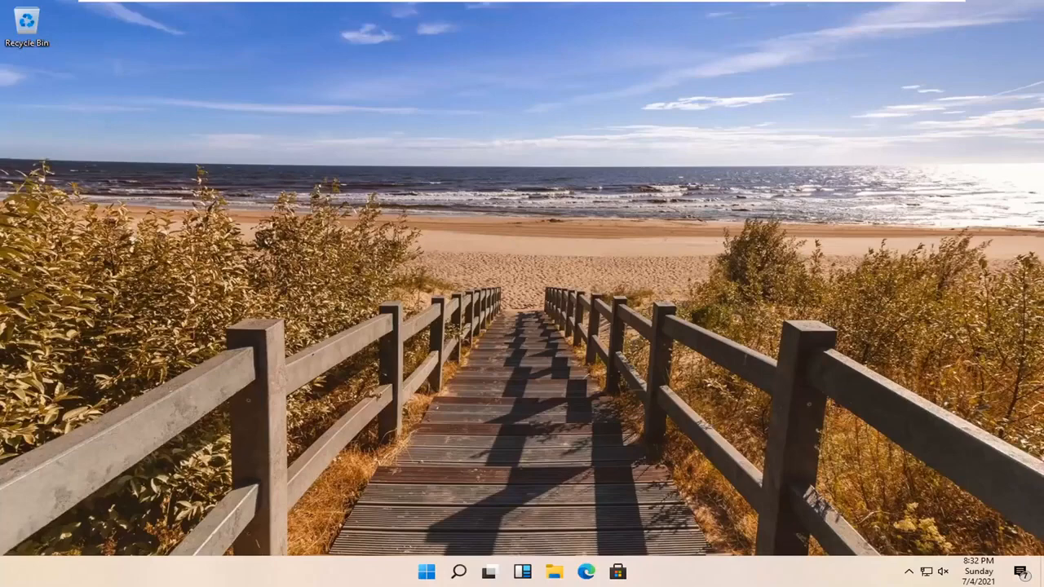
{"action": "mouse_move", "coordinate": [797, 319]}
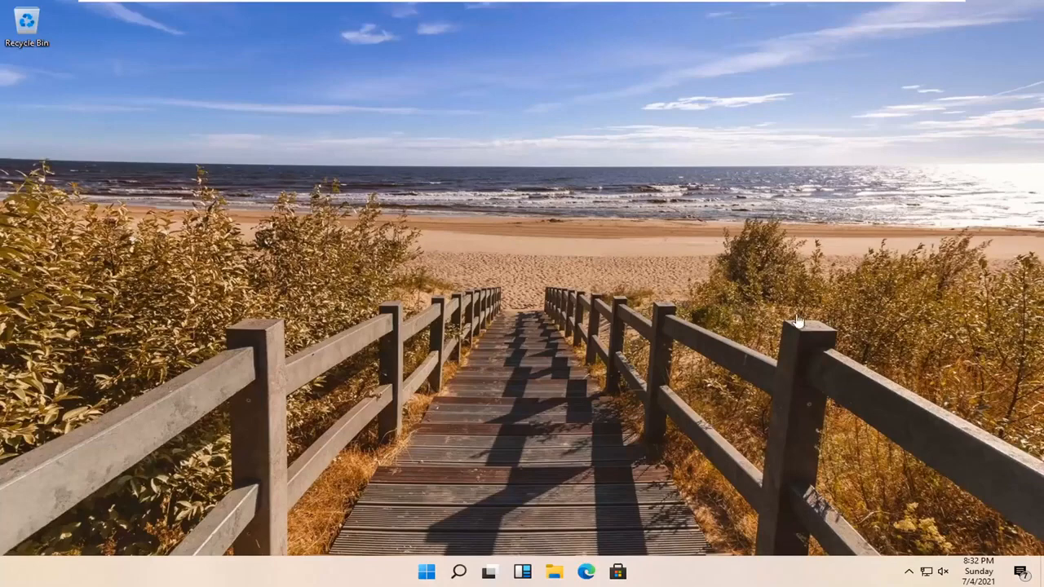
{"action": "mouse_move", "coordinate": [908, 571]}
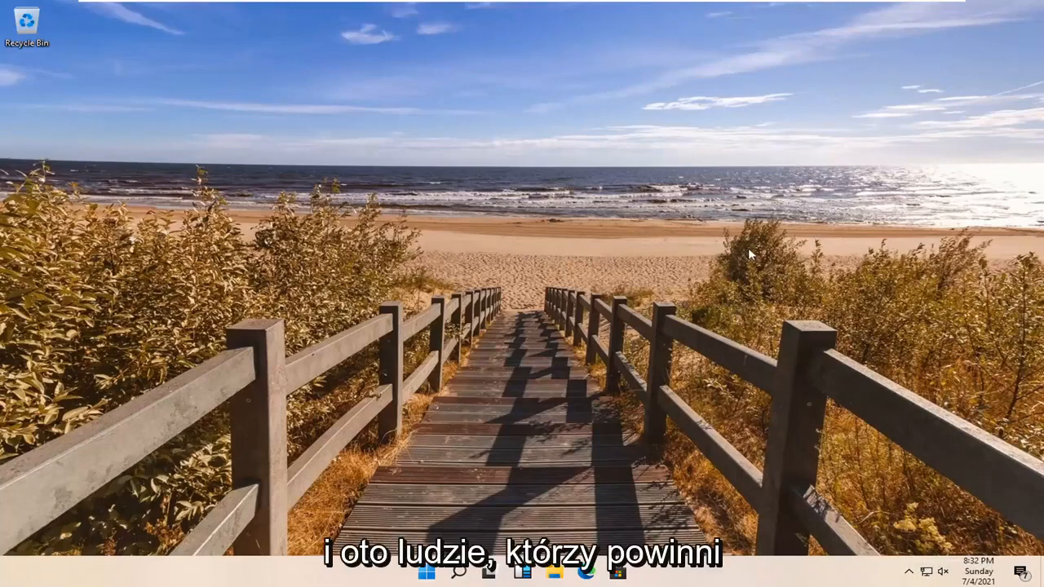
{"action": "mouse_move", "coordinate": [640, 243]}
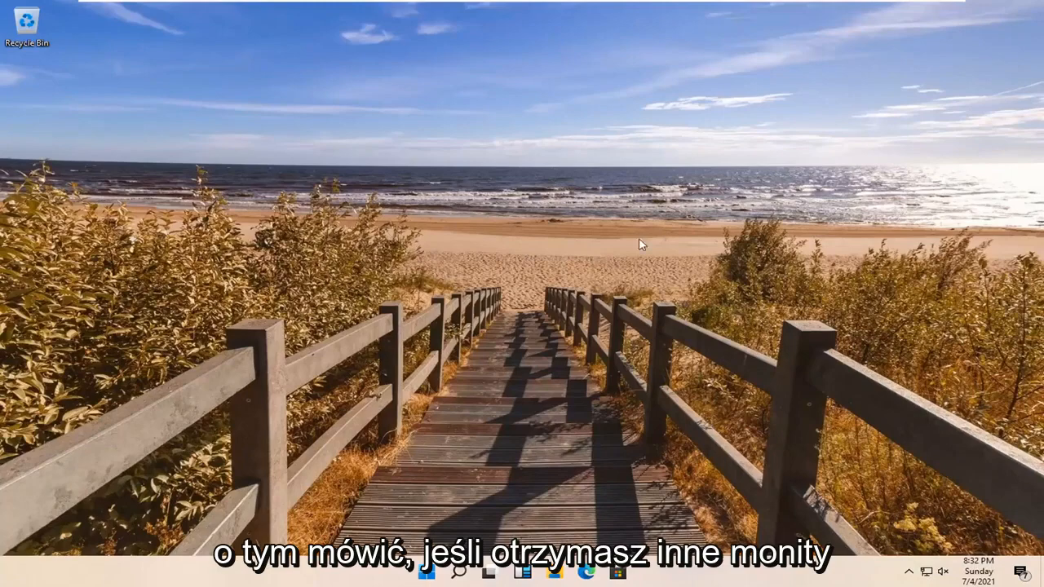
{"action": "mouse_move", "coordinate": [479, 279]}
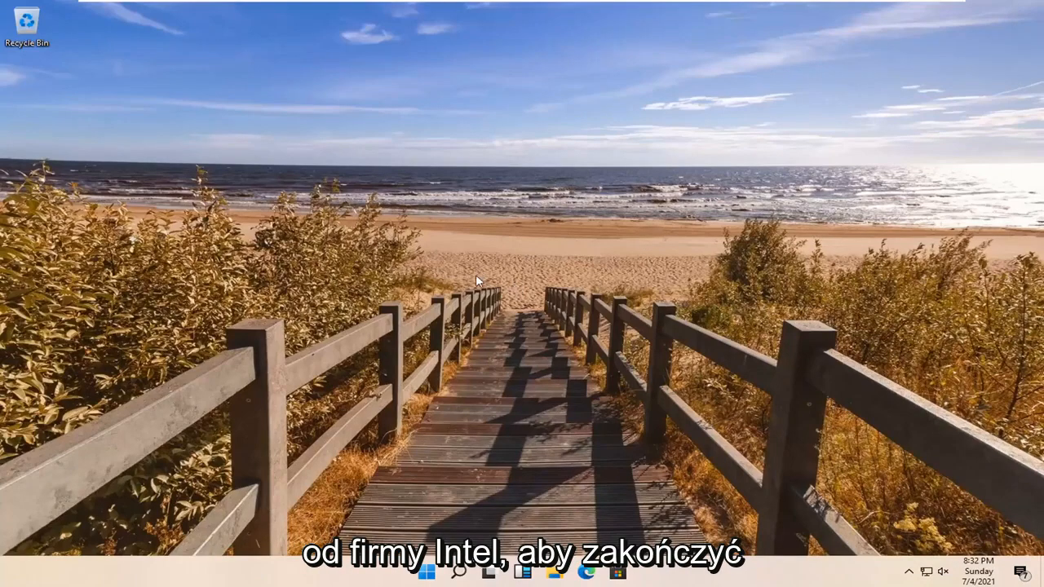